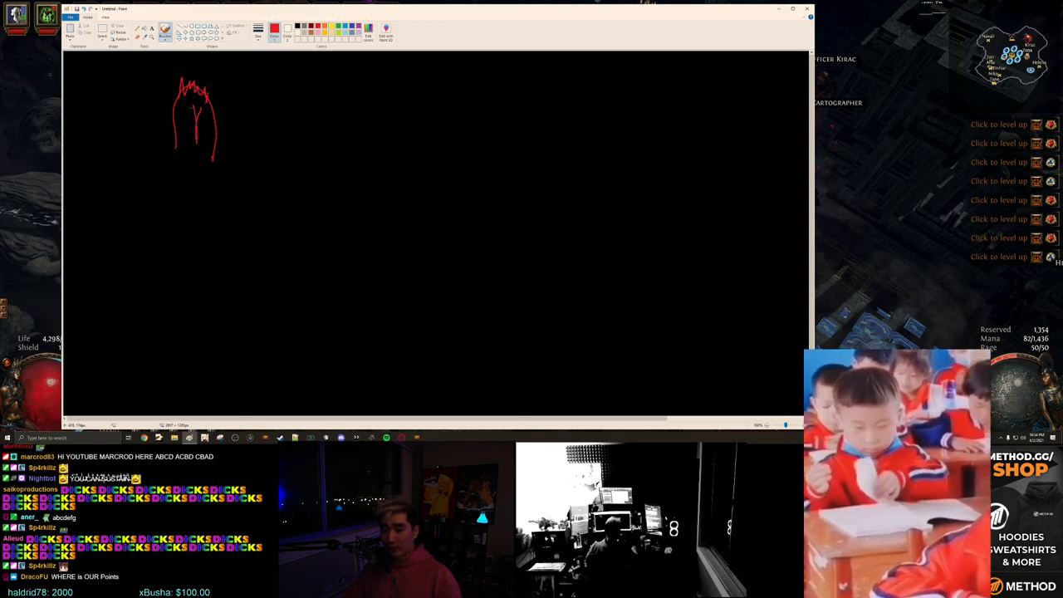
# Brush a red spiky doodle, a blue stick figure and pink dome doodles across the top
pyautogui.moveTo(183, 116); pyautogui.dragTo(204, 137)
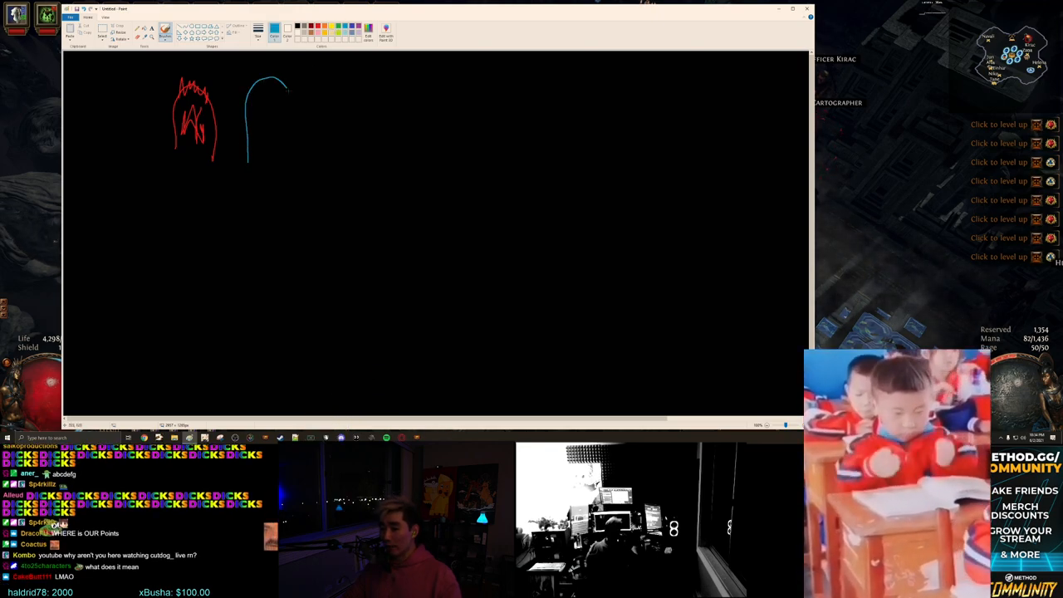
pyautogui.moveTo(287, 87); pyautogui.dragTo(295, 153)
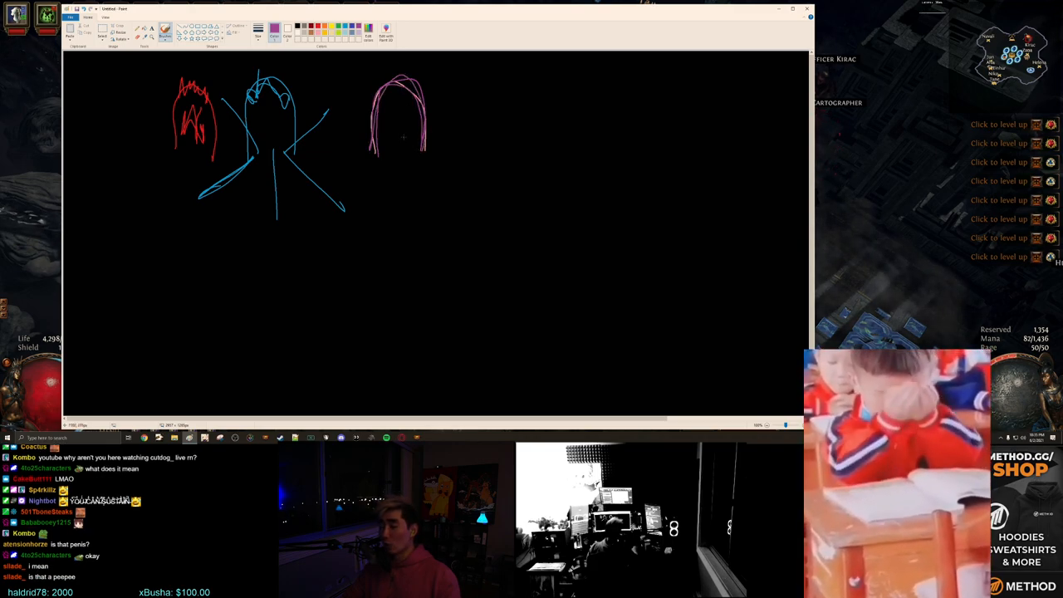
pyautogui.moveTo(448, 133); pyautogui.dragTo(465, 153)
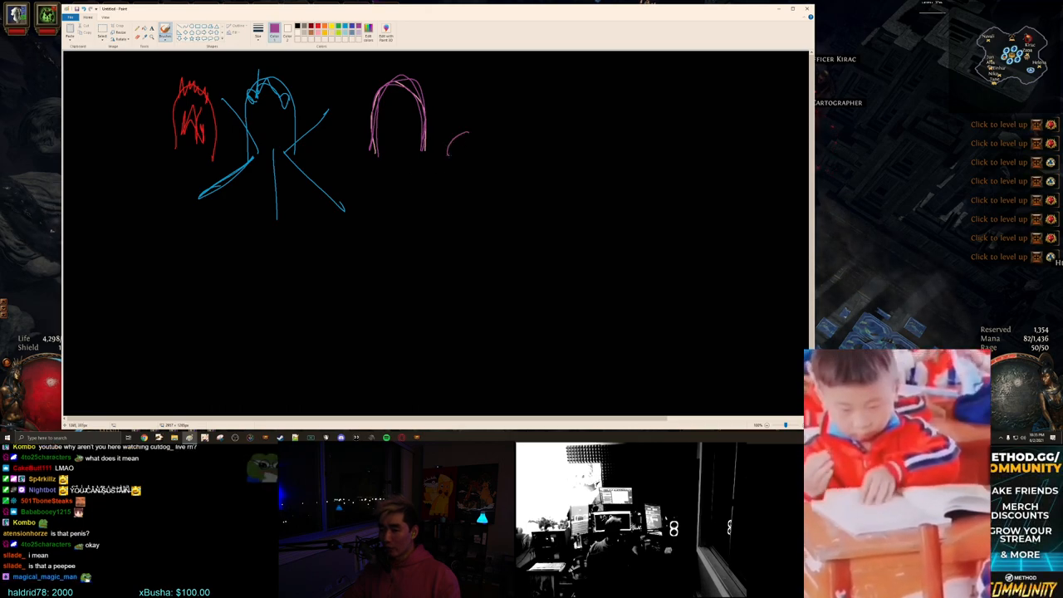
pyautogui.moveTo(465, 133); pyautogui.dragTo(452, 145)
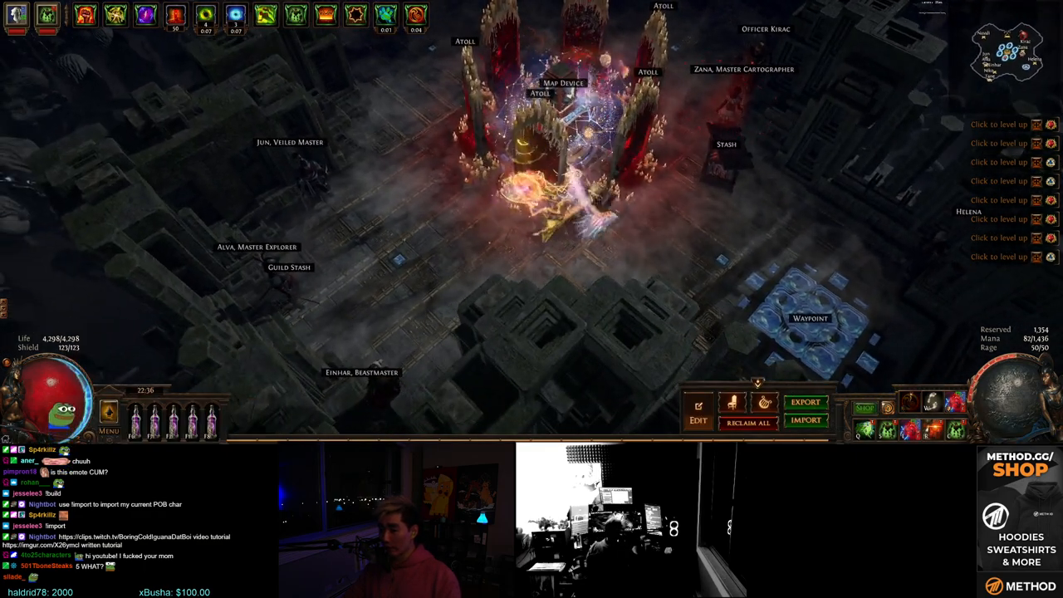
# Switch from the game back to the Paint canvas with Alt+Tab
pyautogui.press('alt+tab')
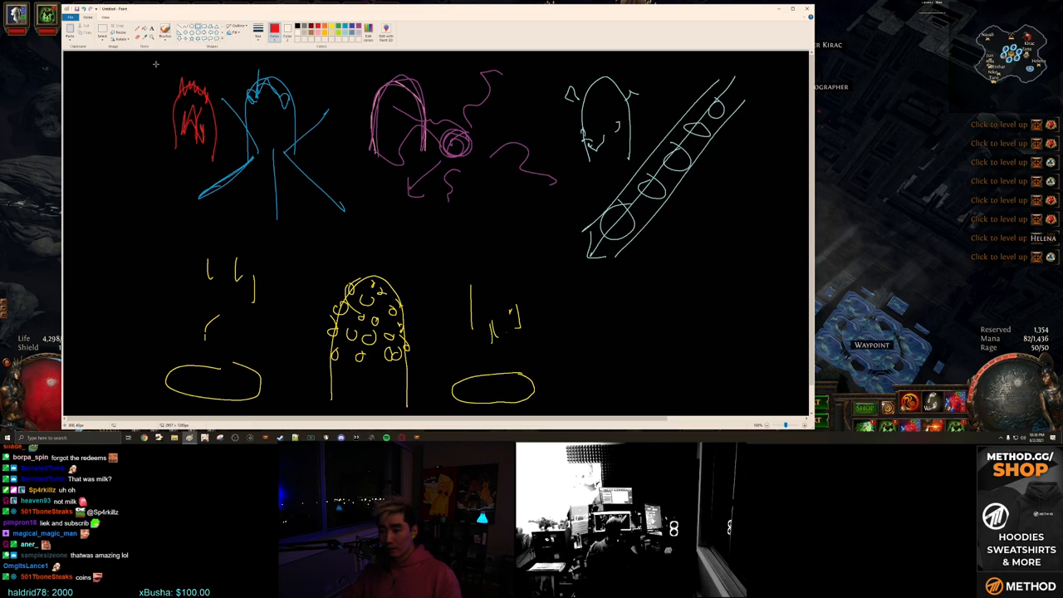
# Draw a red rectangle around the four top doodles
pyautogui.moveTo(156, 65); pyautogui.dragTo(755, 261)
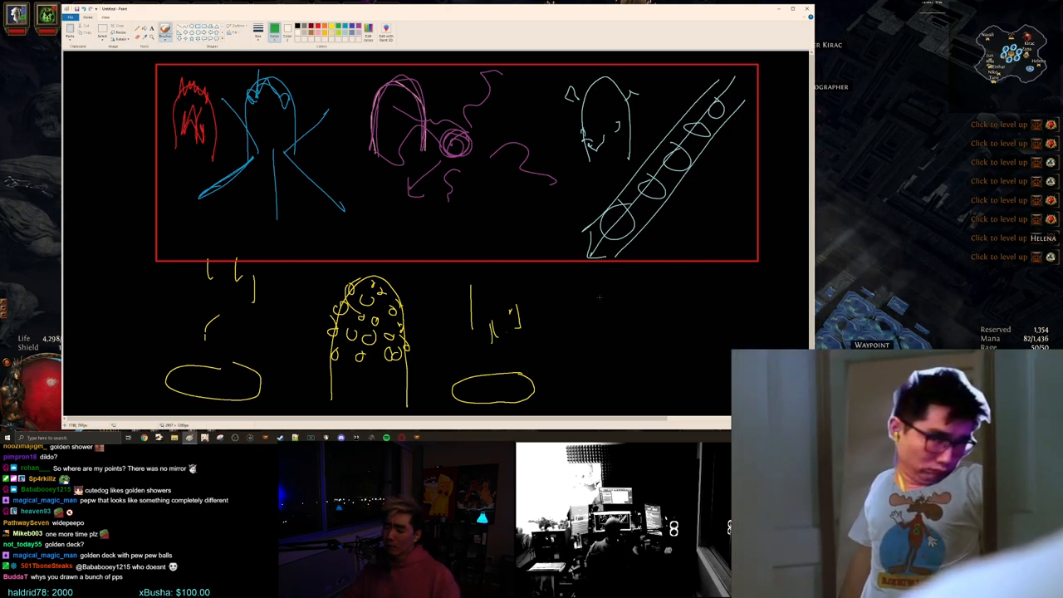
# Write a green 3% label beside the yellow coin shrines and add green annotations
pyautogui.moveTo(593, 303); pyautogui.dragTo(615, 311)
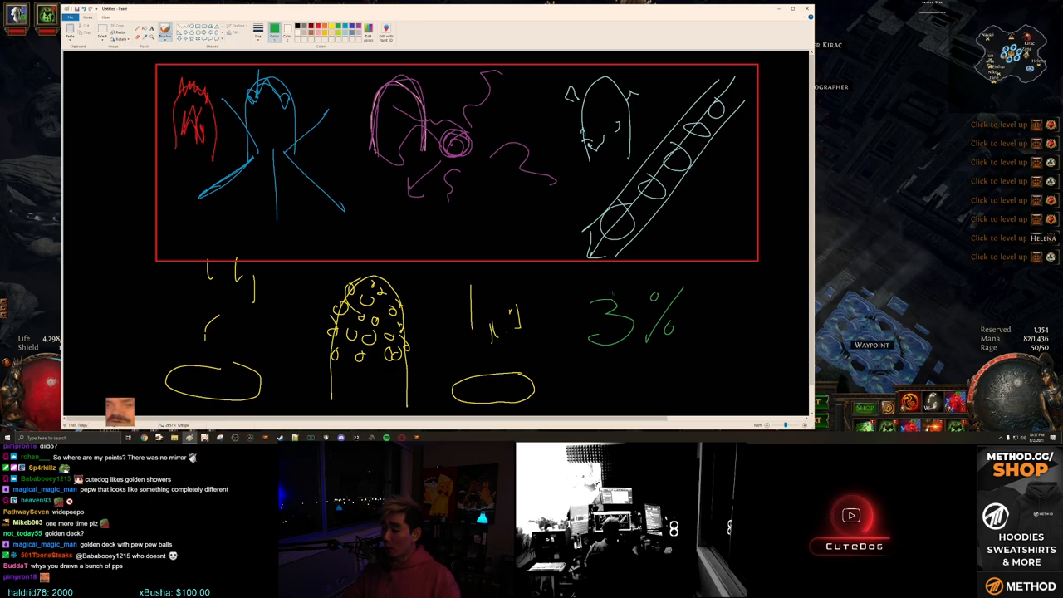
pyautogui.moveTo(579, 290); pyautogui.dragTo(710, 353)
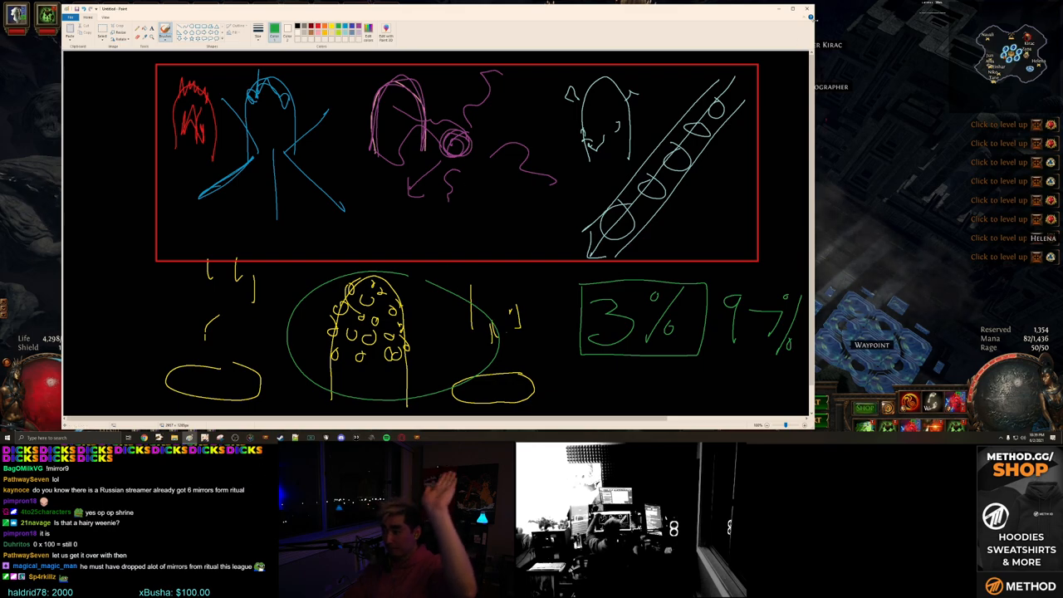
# Save the drawing as a PNG picture, keeping the file name
pyautogui.click(71, 16)
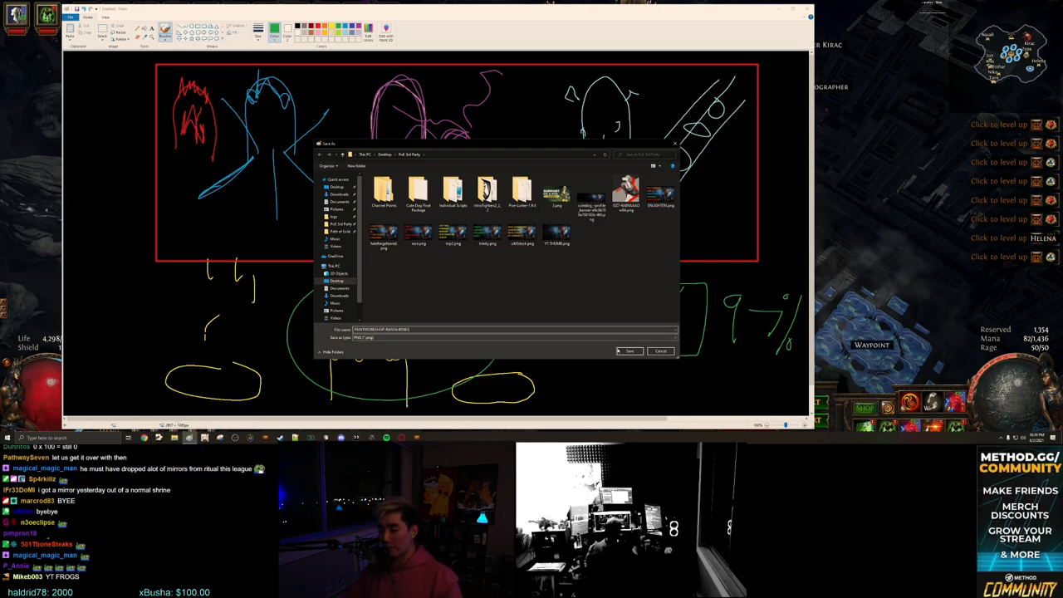
pyautogui.click(629, 350)
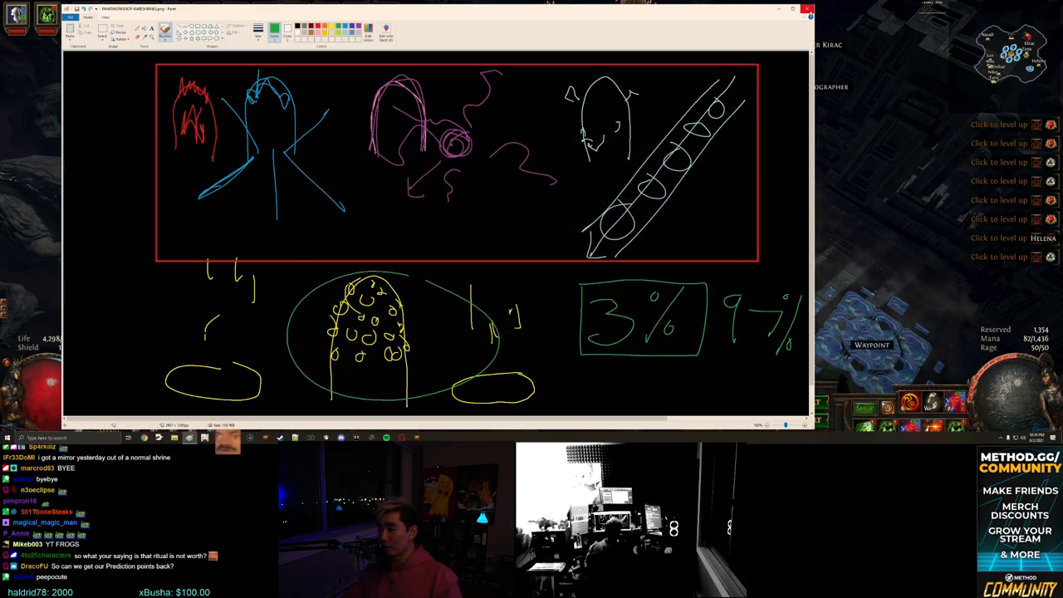